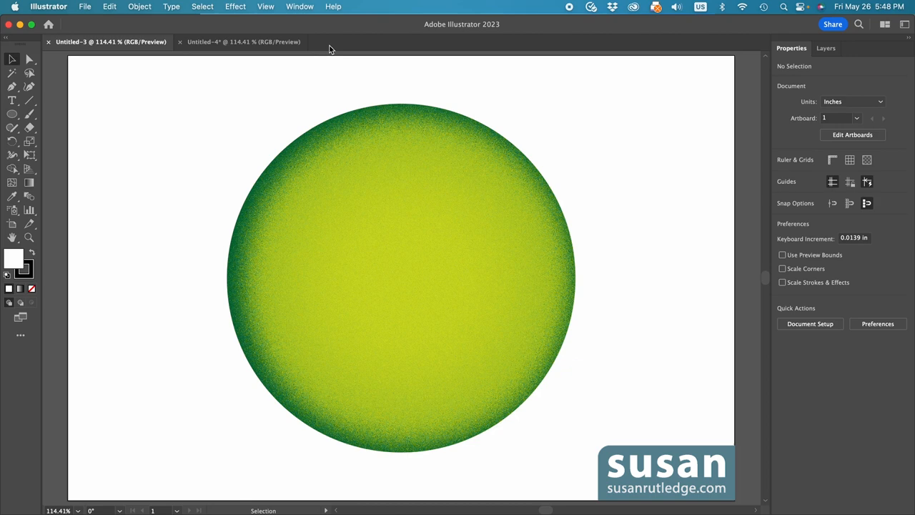
Step: Switch to the blank Untitled-4 document tab
left_click(243, 42)
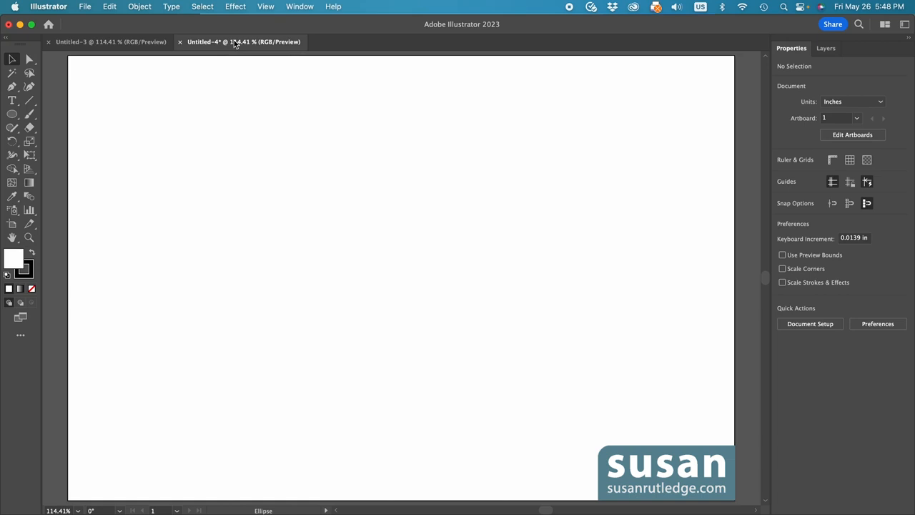
mouse_move(247, 45)
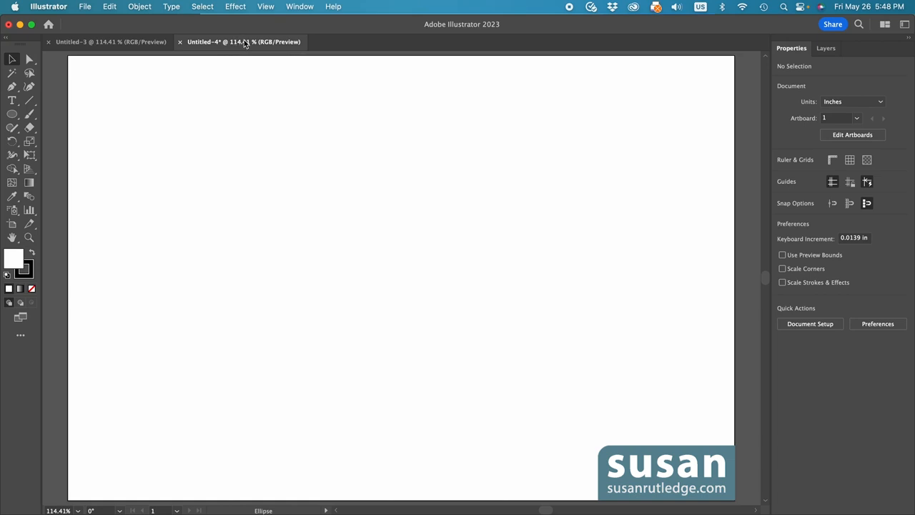
Step: Open the Gradient and Transparency panels from the Window menu
left_click(300, 6)
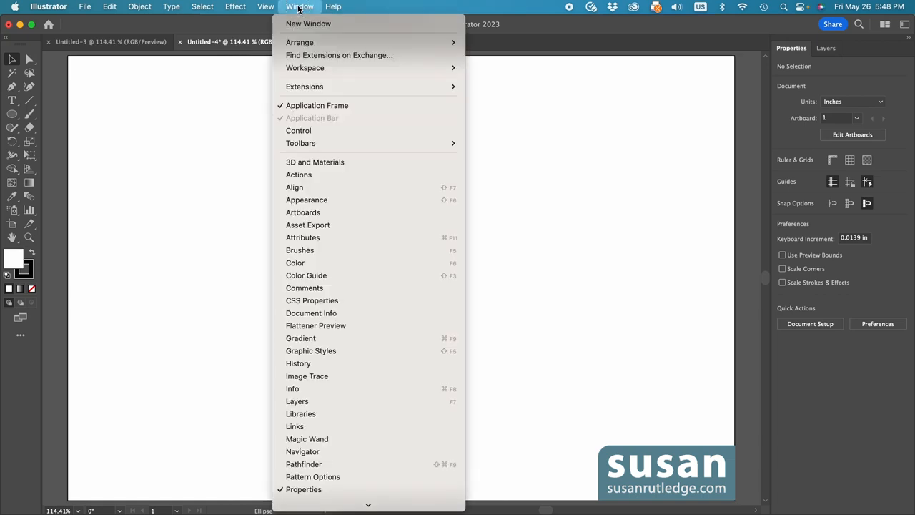
mouse_move(311, 350)
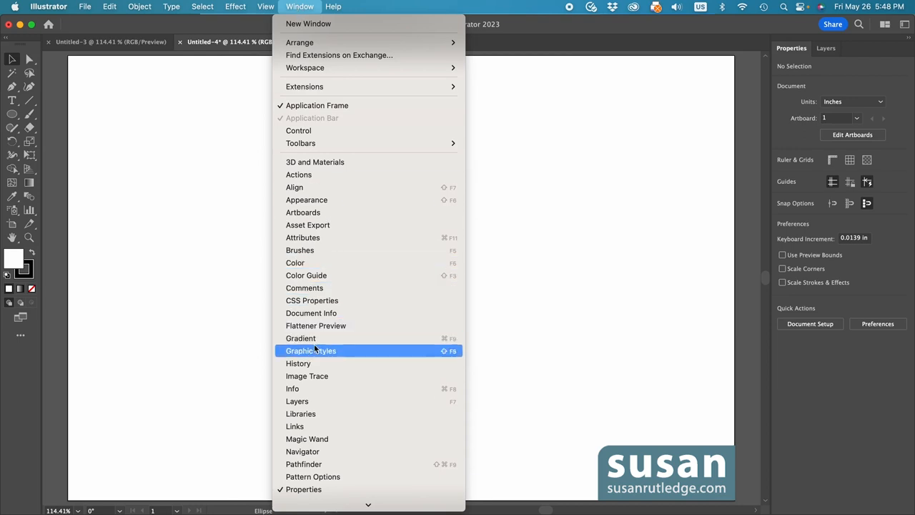
left_click(300, 338)
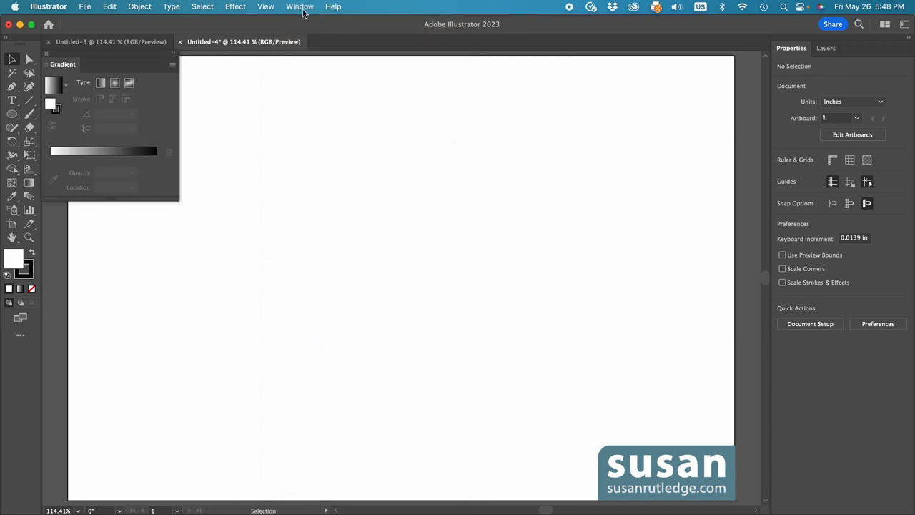
left_click(299, 6)
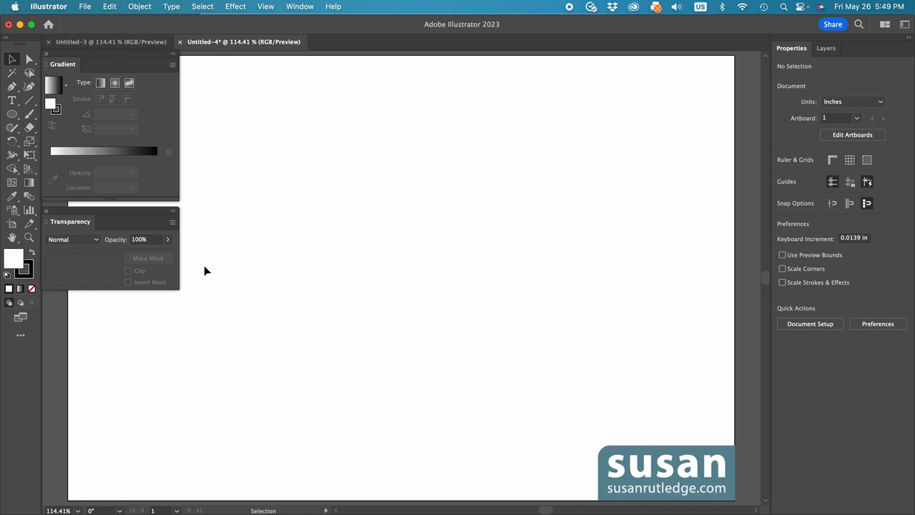
key("l")
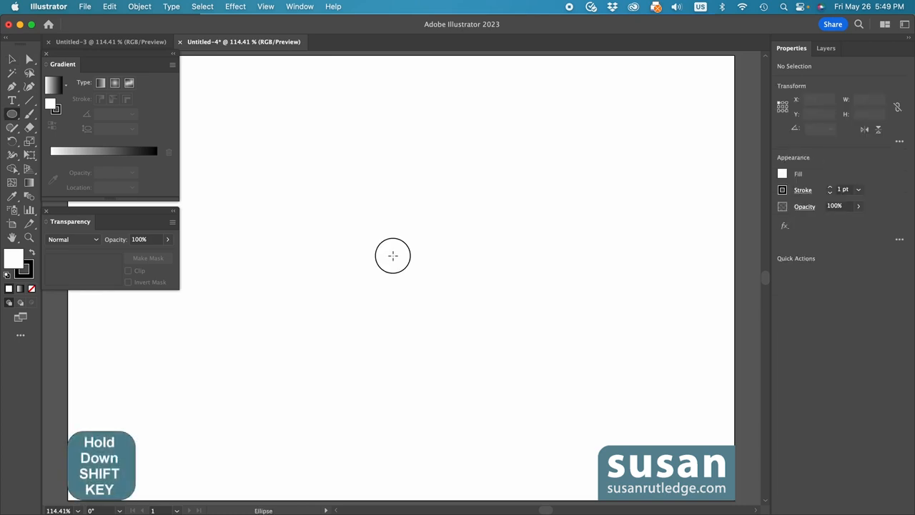
Step: Draw a large circle from the page centre, filled yellow-green with no stroke
left_click_drag(393, 255, 513, 349)
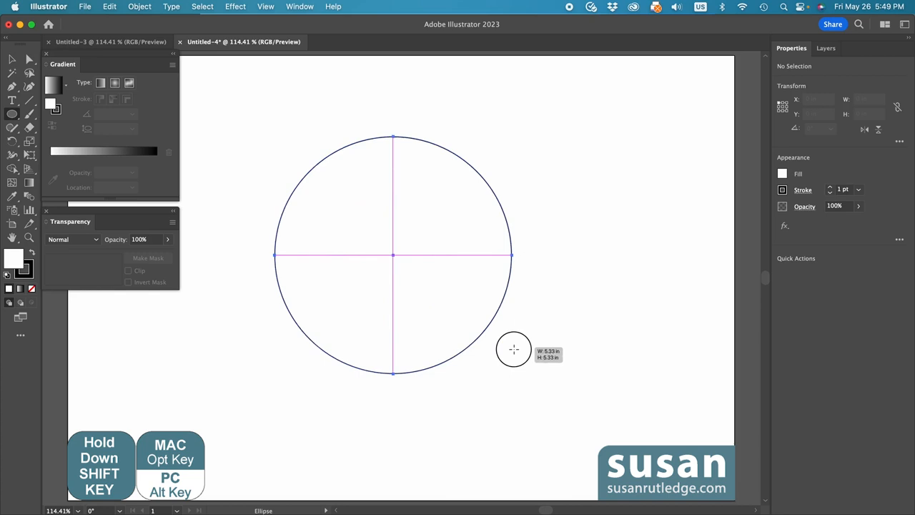
left_click_drag(513, 350, 567, 411)
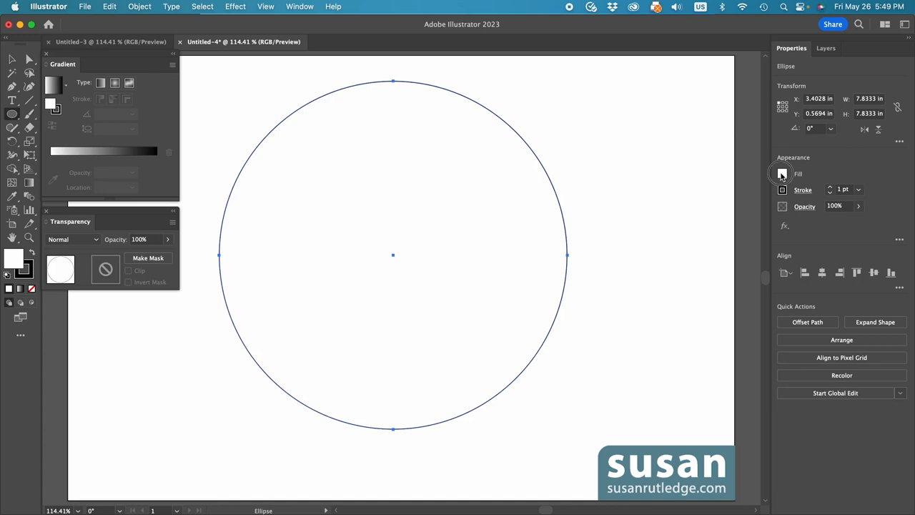
left_click(782, 174)
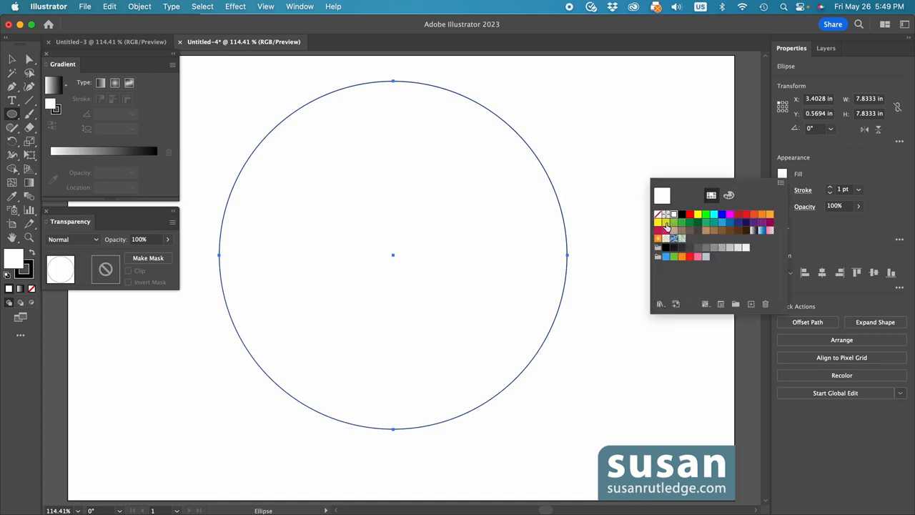
left_click(666, 223)
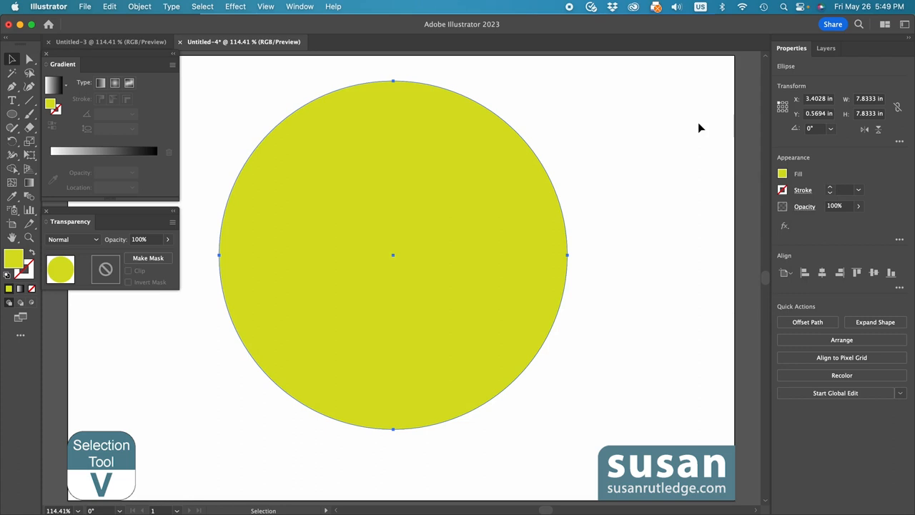
left_click(678, 183)
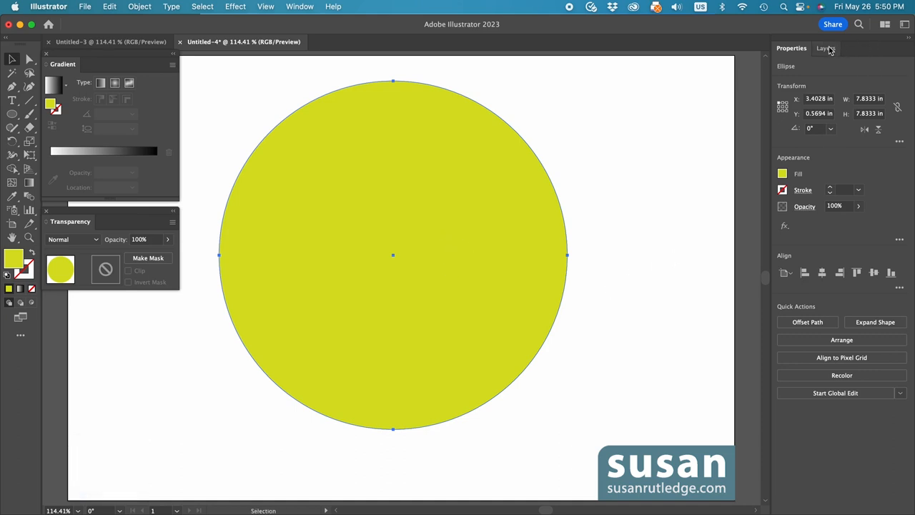
left_click(825, 47)
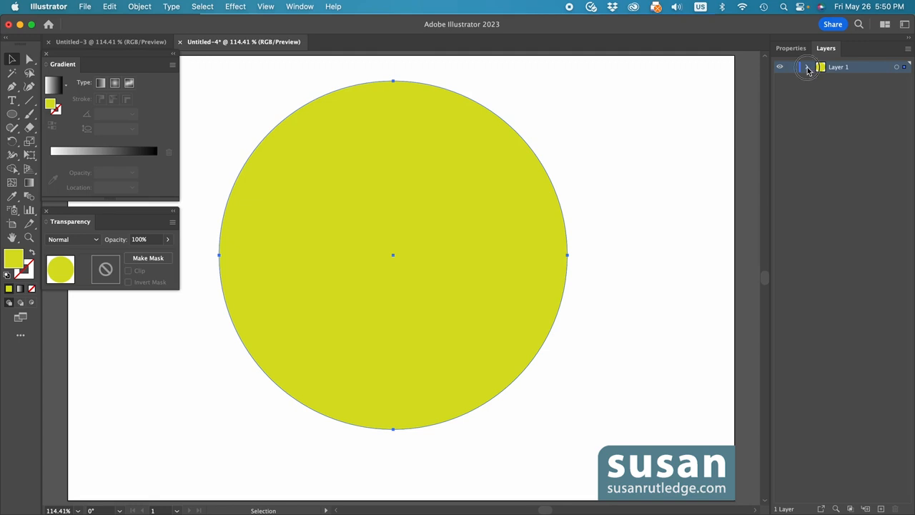
left_click(807, 67)
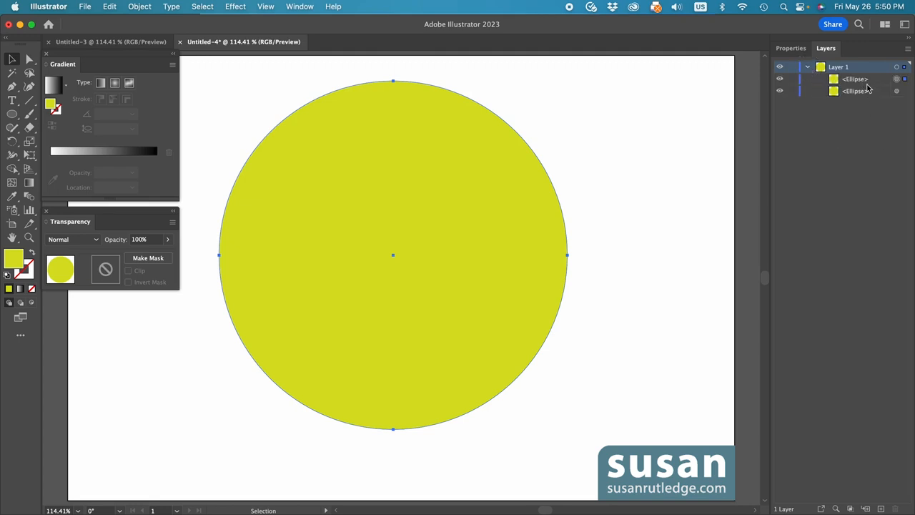
mouse_move(861, 82)
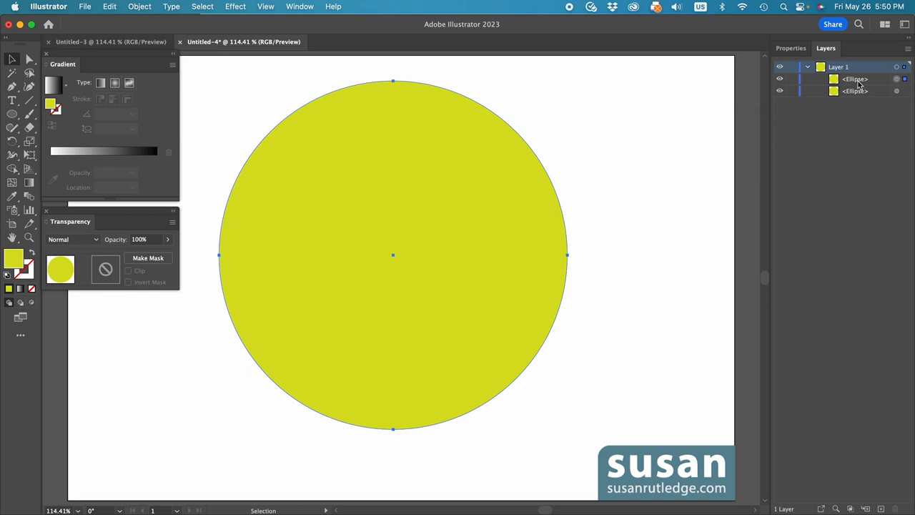
left_click(791, 48)
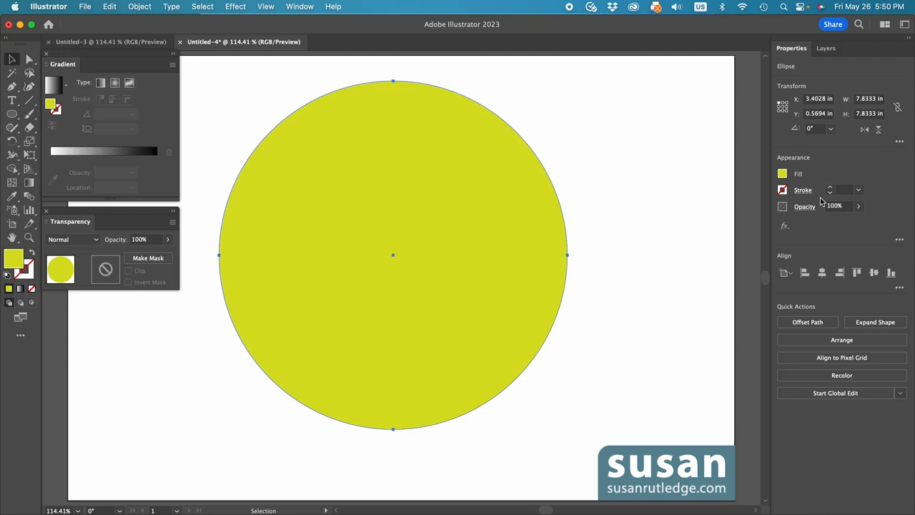
Step: Fill the top circle dark green, add an unclipped opacity mask, and edit the mask
left_click(781, 174)
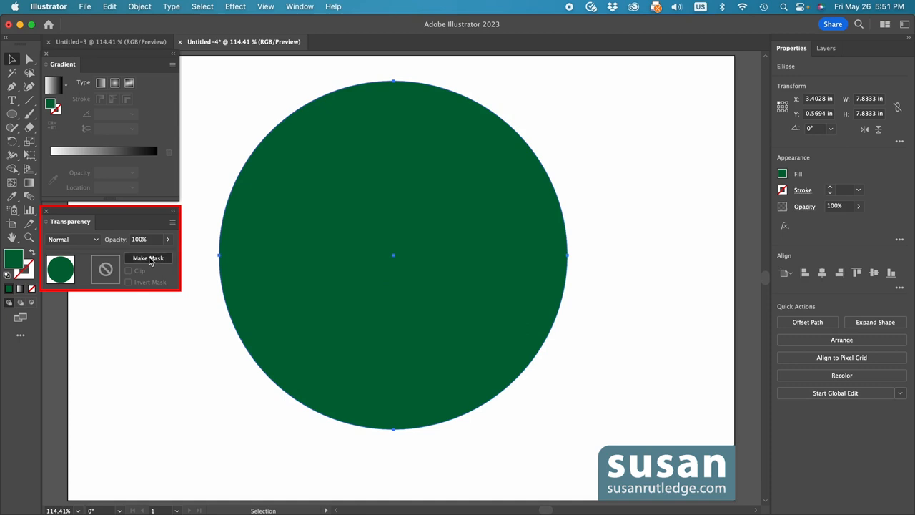
left_click(148, 258)
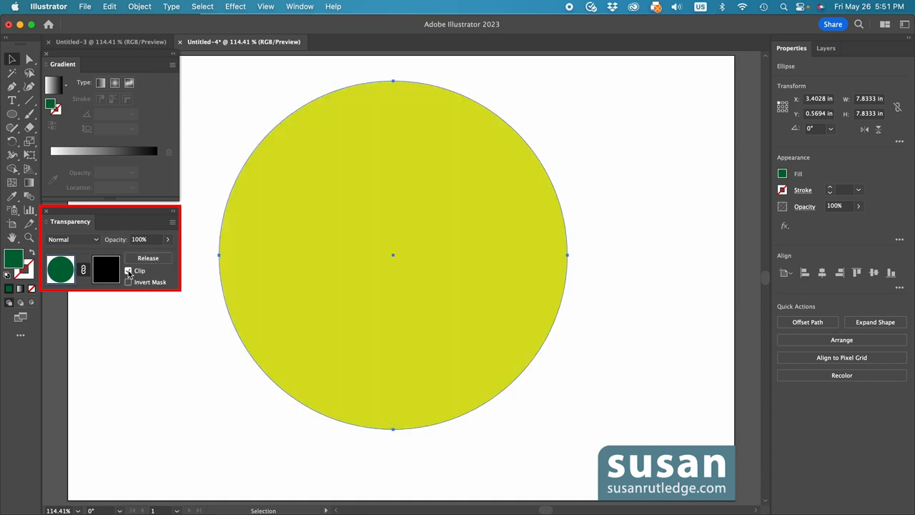
left_click(129, 270)
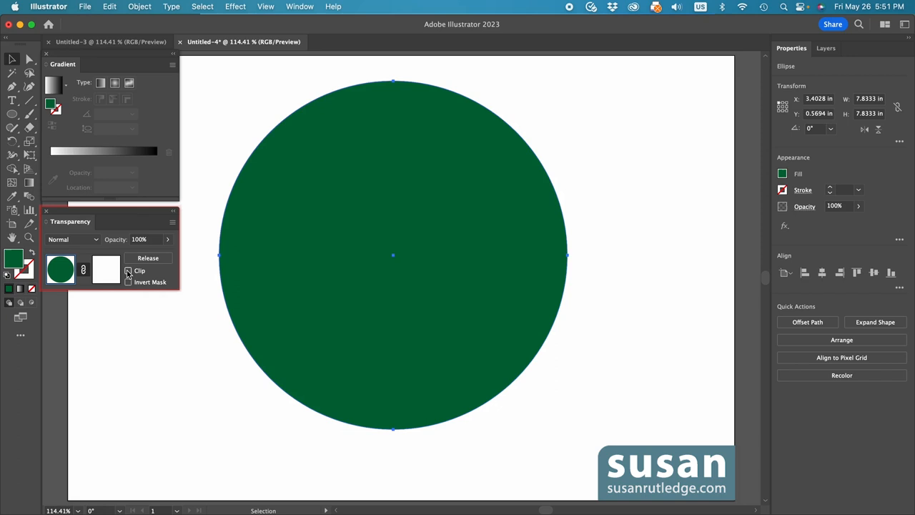
left_click(60, 268)
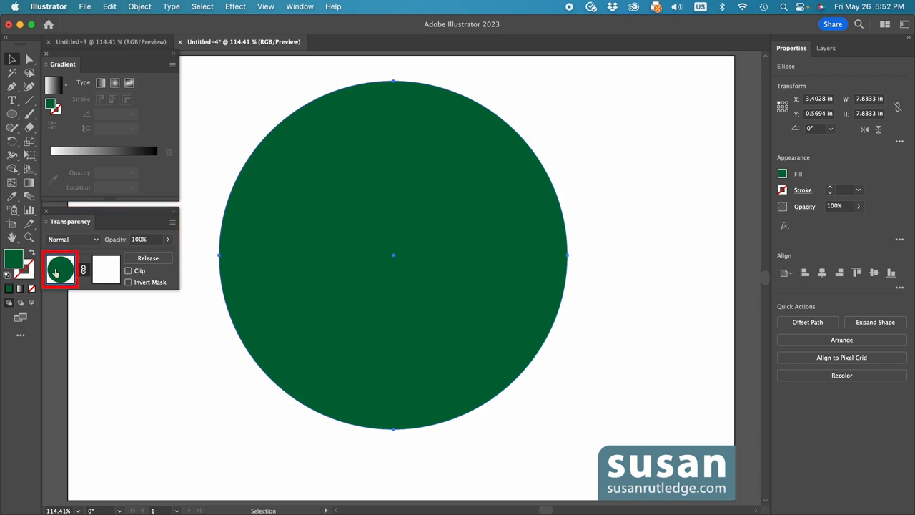
left_click(106, 269)
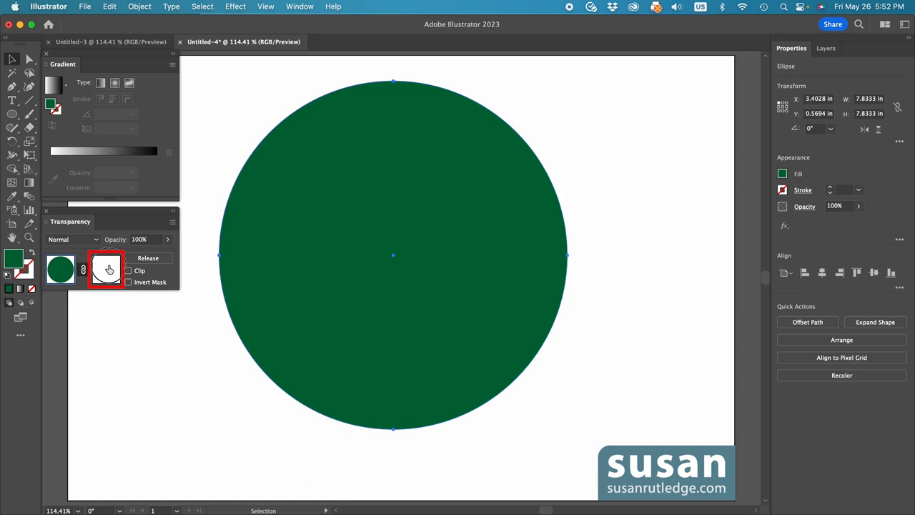
left_click(105, 270)
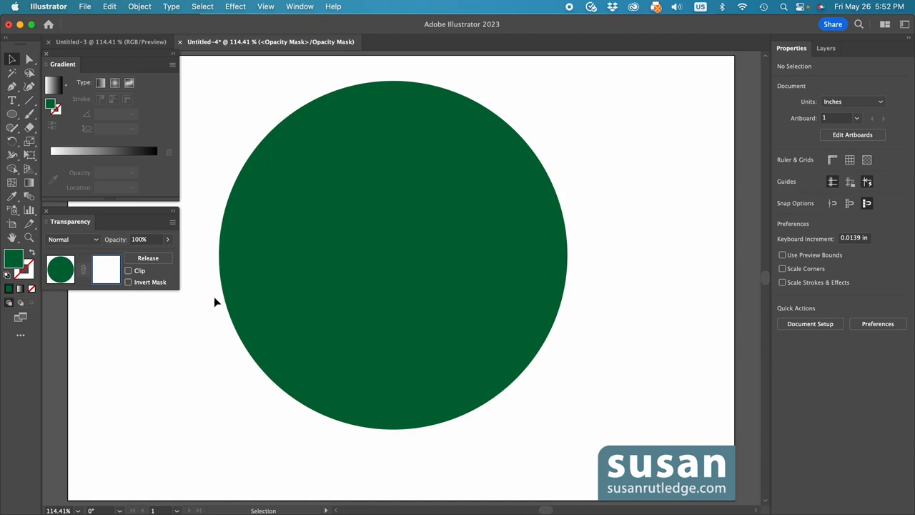
mouse_move(597, 397)
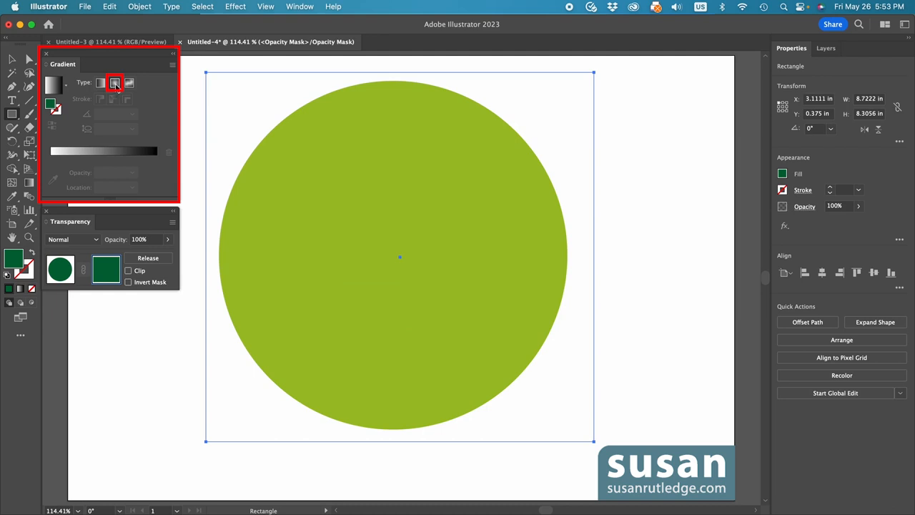
Step: Give the mask rectangle a radial gradient and turn on Invert Mask
left_click(114, 83)
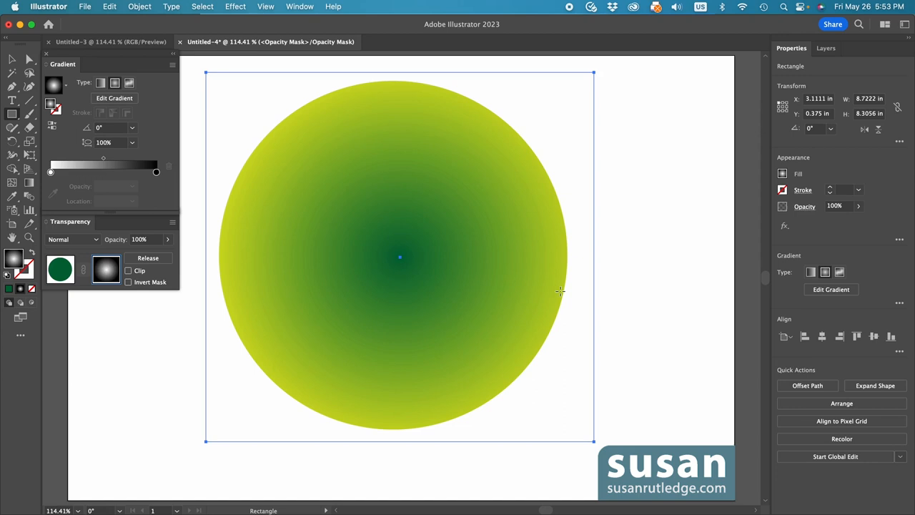
mouse_move(556, 303)
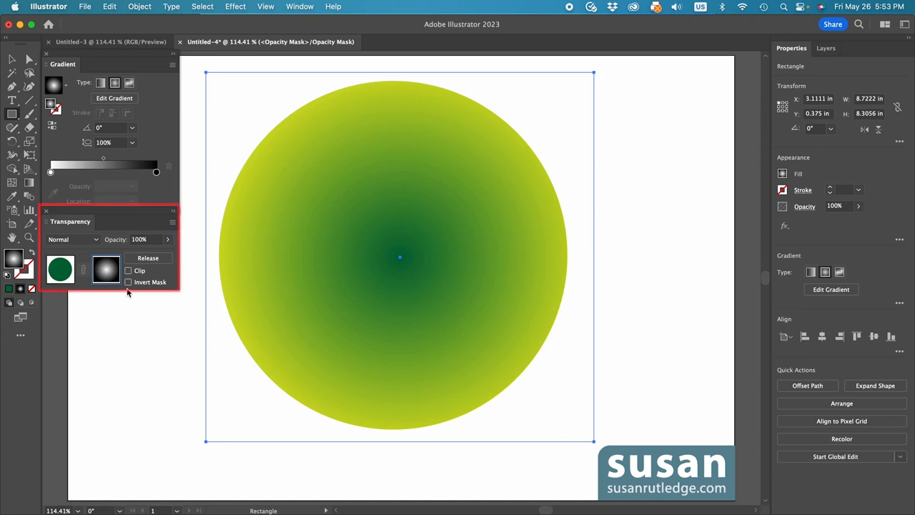
left_click(128, 281)
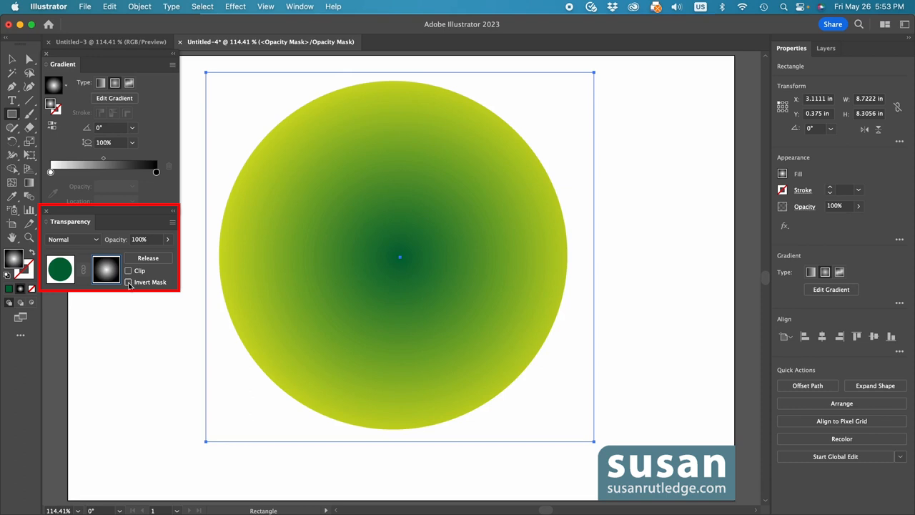
left_click(128, 281)
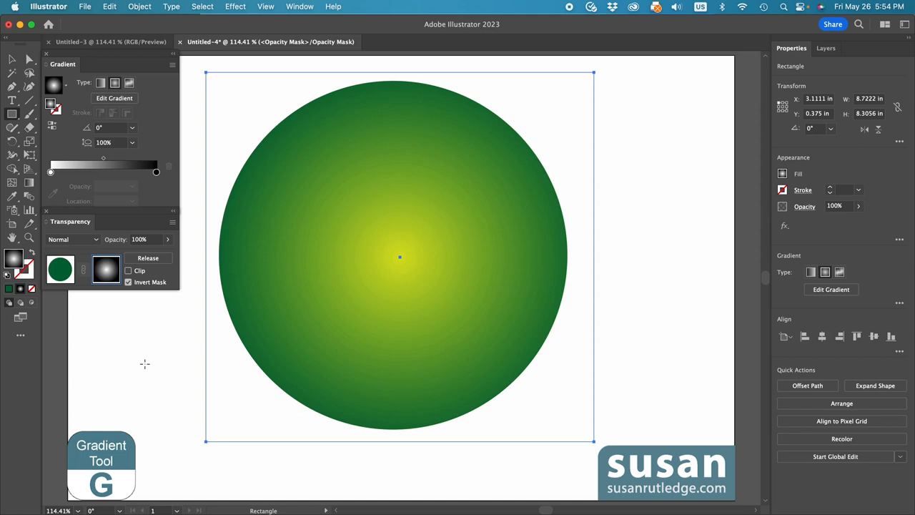
Step: Drag the radial gradient midpoint outward to widen the yellow-green centre
left_click_drag(399, 256, 591, 256)
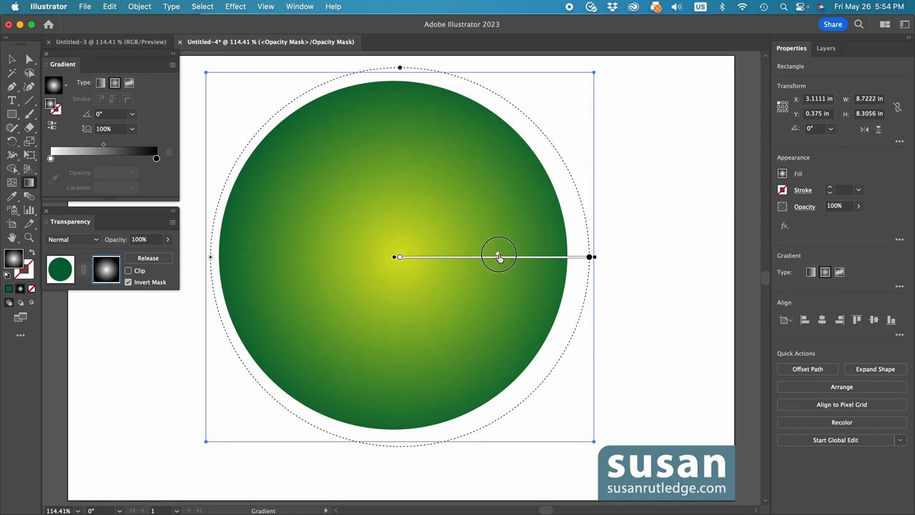
left_click_drag(498, 256, 543, 256)
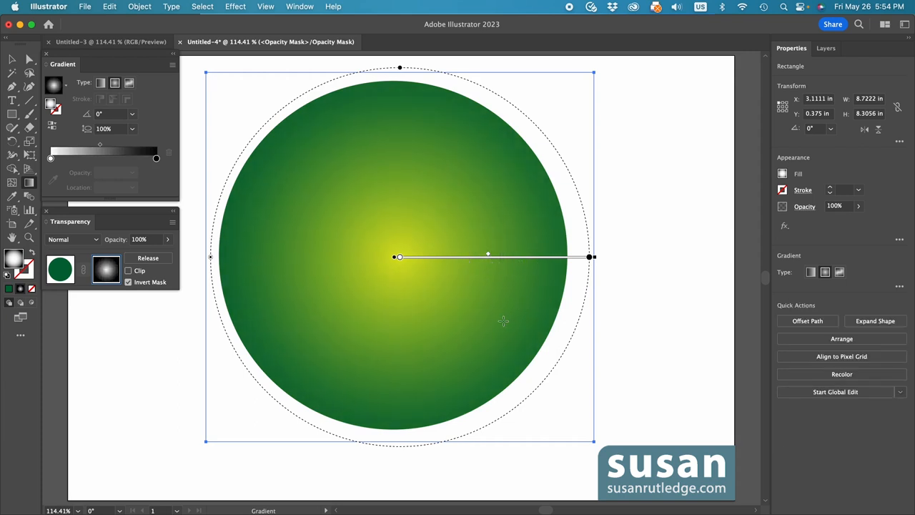
mouse_move(535, 330)
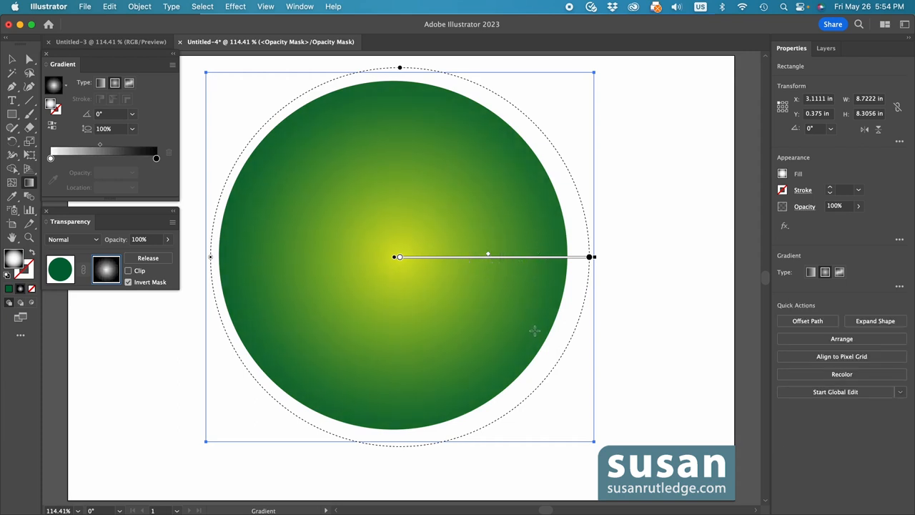
mouse_move(441, 274)
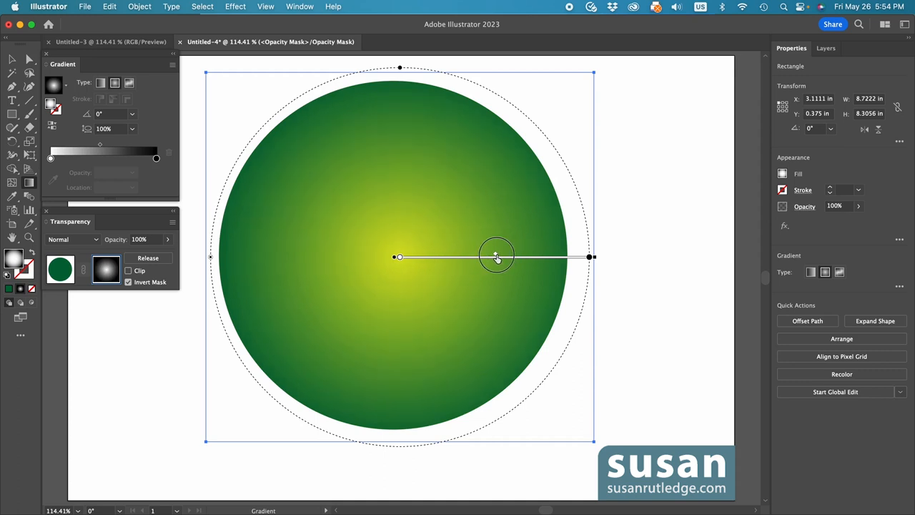
left_click_drag(496, 256, 538, 256)
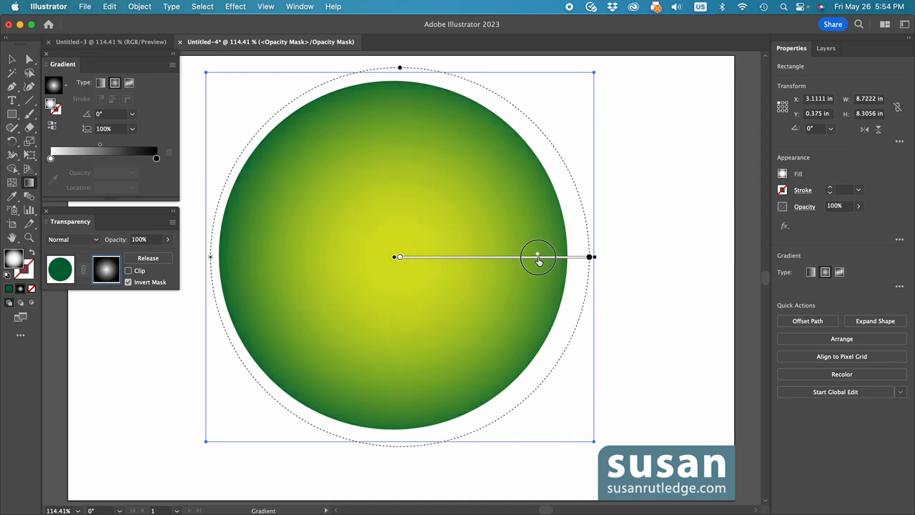
left_click_drag(538, 257, 545, 258)
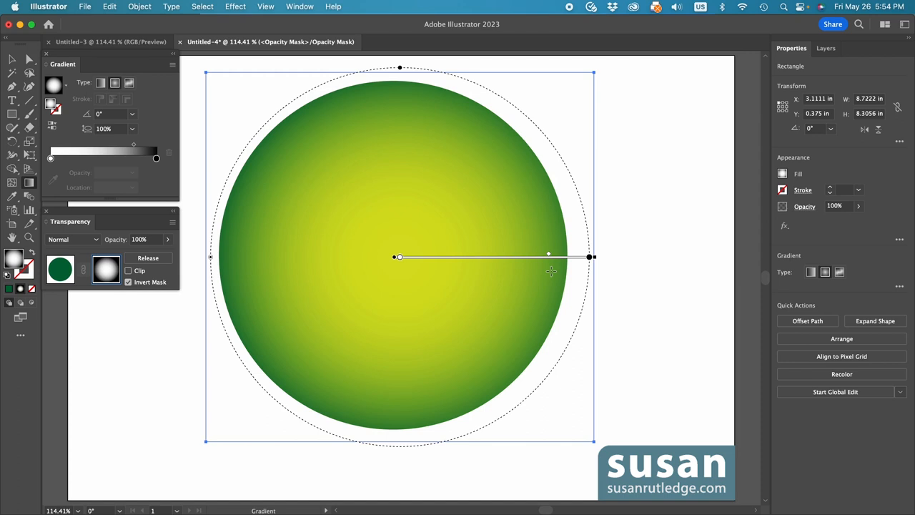
left_click(235, 7)
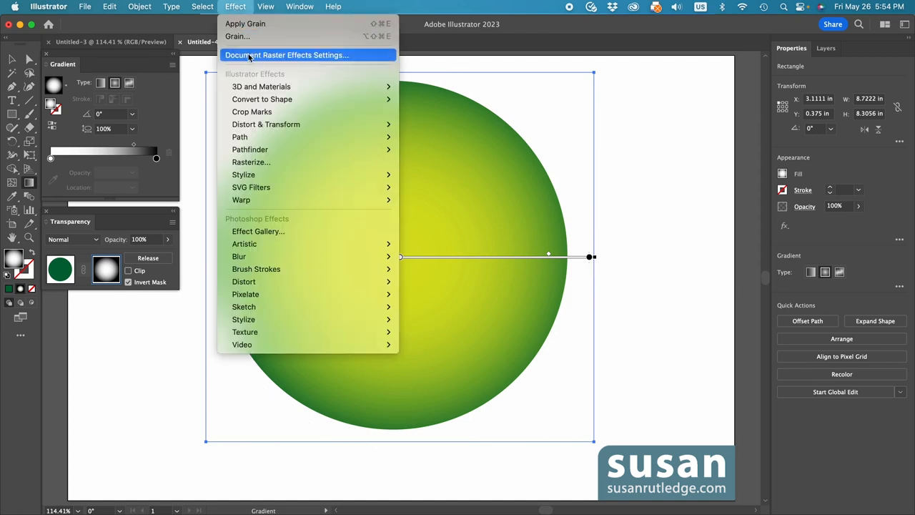
mouse_move(245, 332)
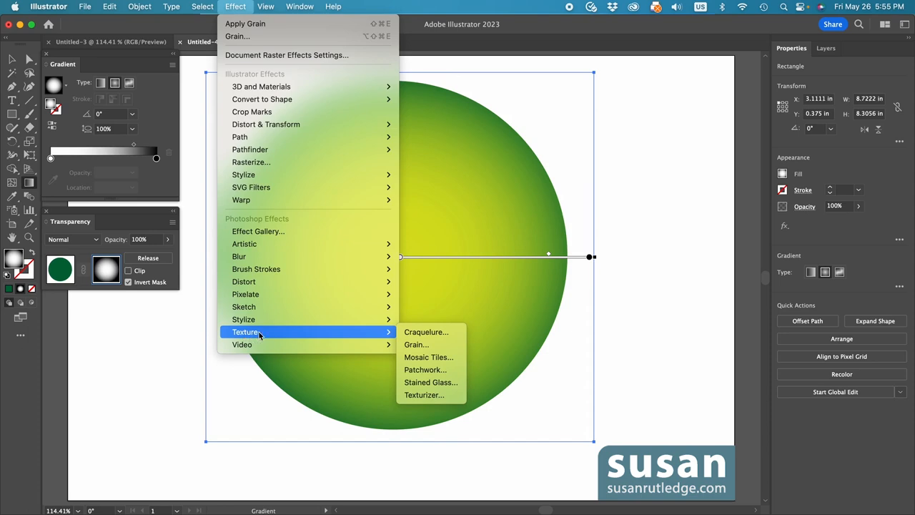
mouse_move(416, 344)
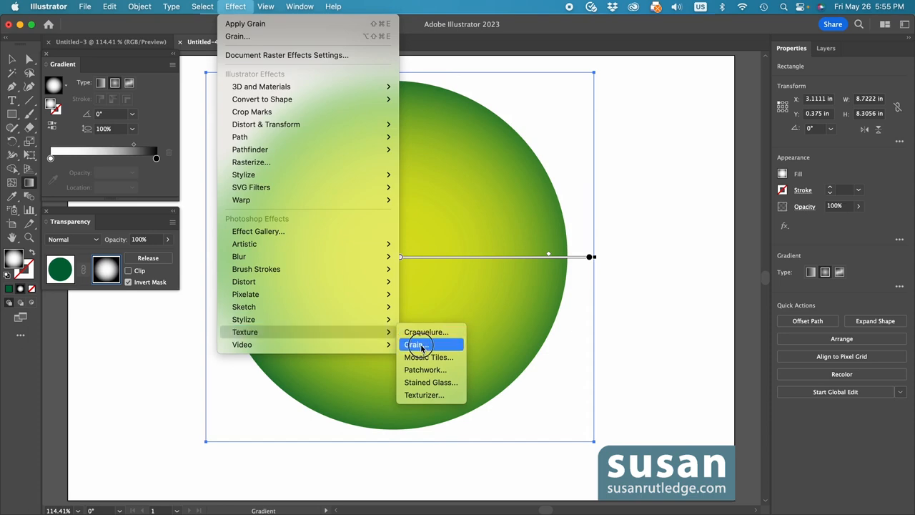
Step: Choose Grain from the Texture effects
left_click(413, 344)
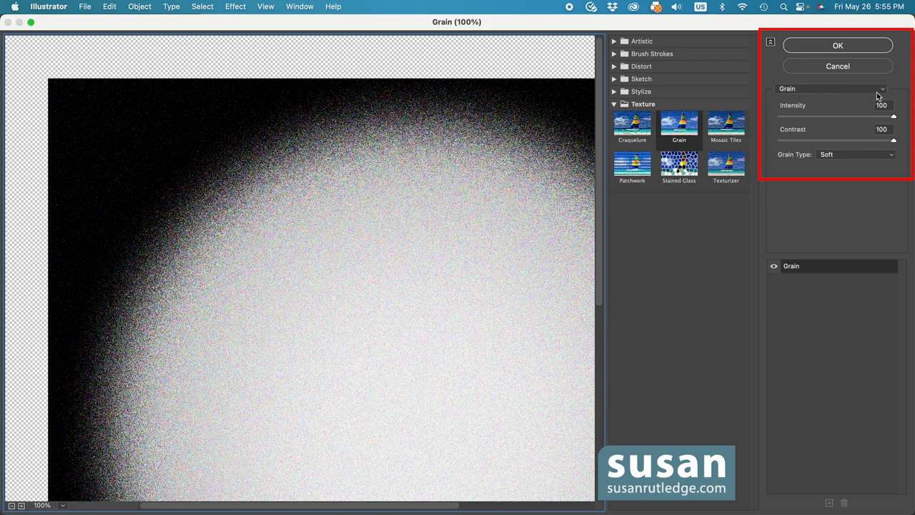
Step: Apply Grain with Intensity 100, Contrast 100 and Soft grain type
left_click(829, 88)
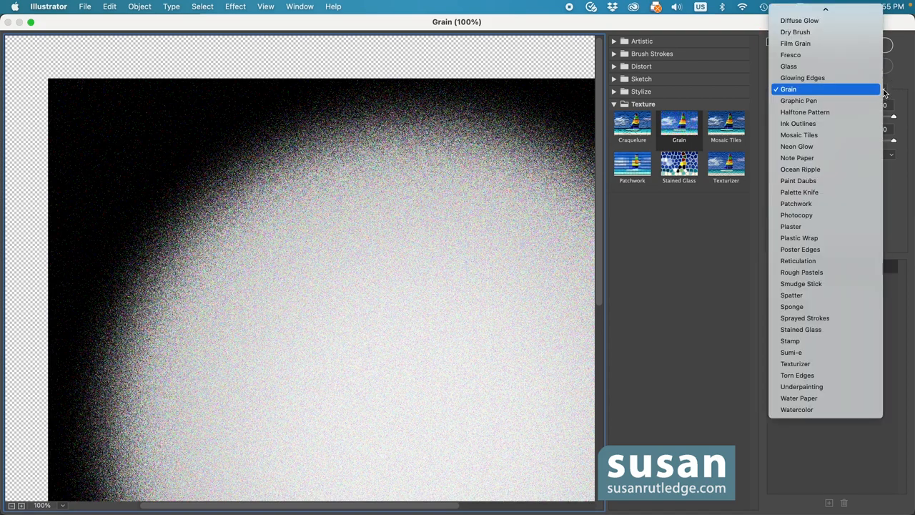
mouse_move(796, 374)
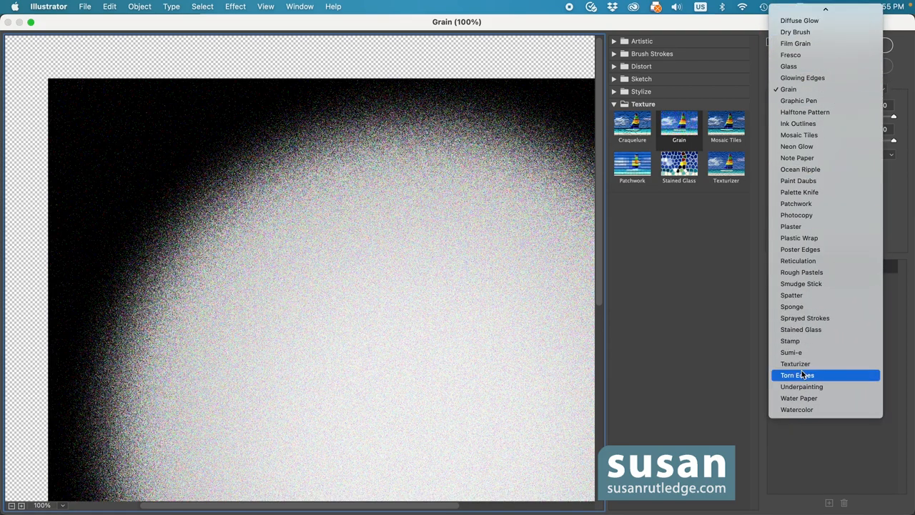
mouse_move(820, 32)
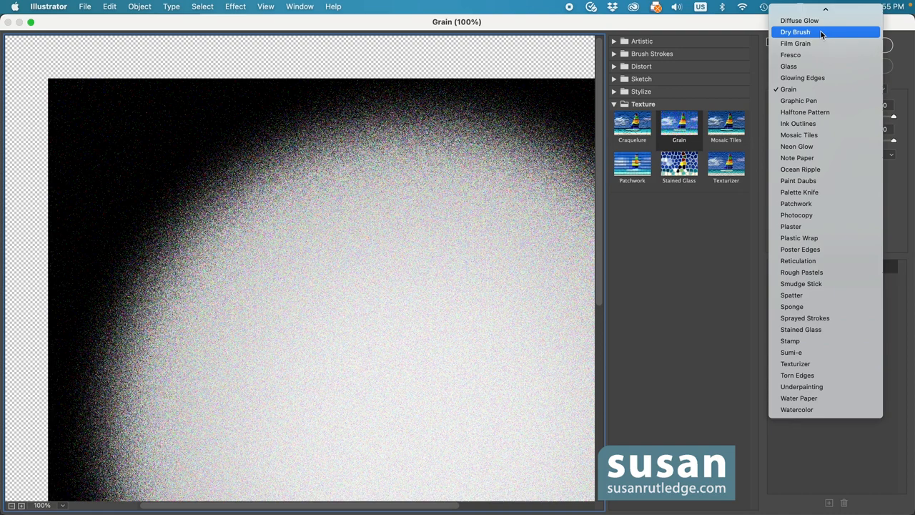
mouse_move(792, 88)
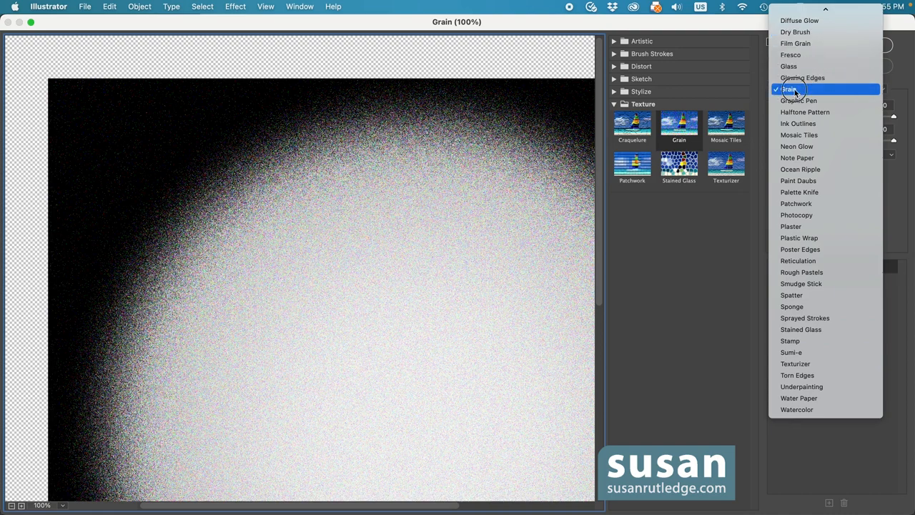
left_click(789, 89)
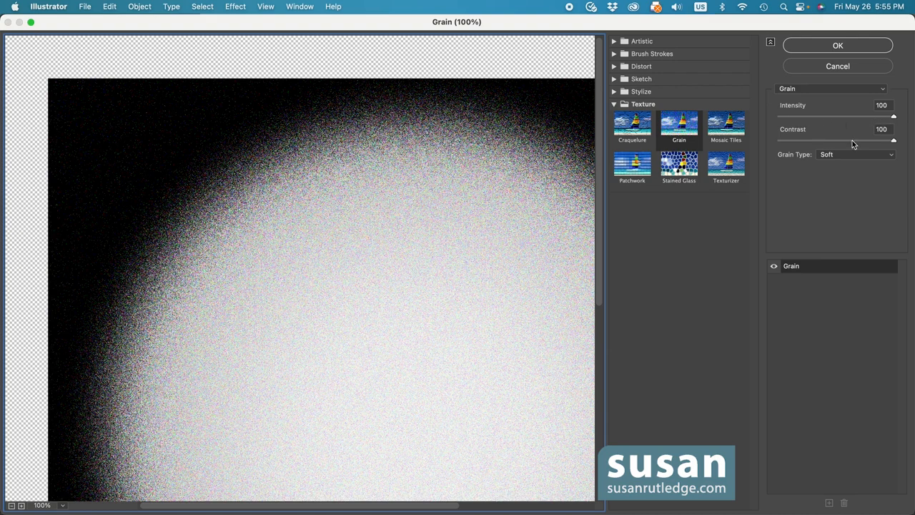
mouse_move(891, 146)
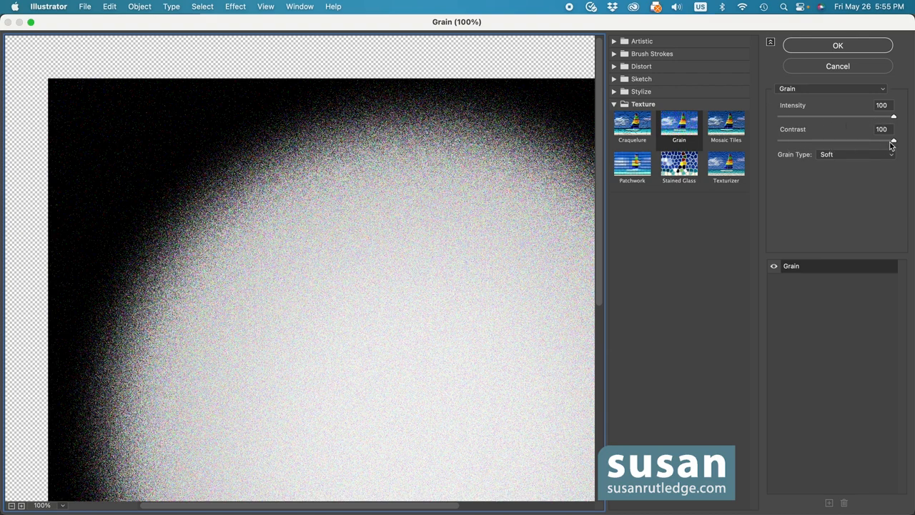
left_click(855, 154)
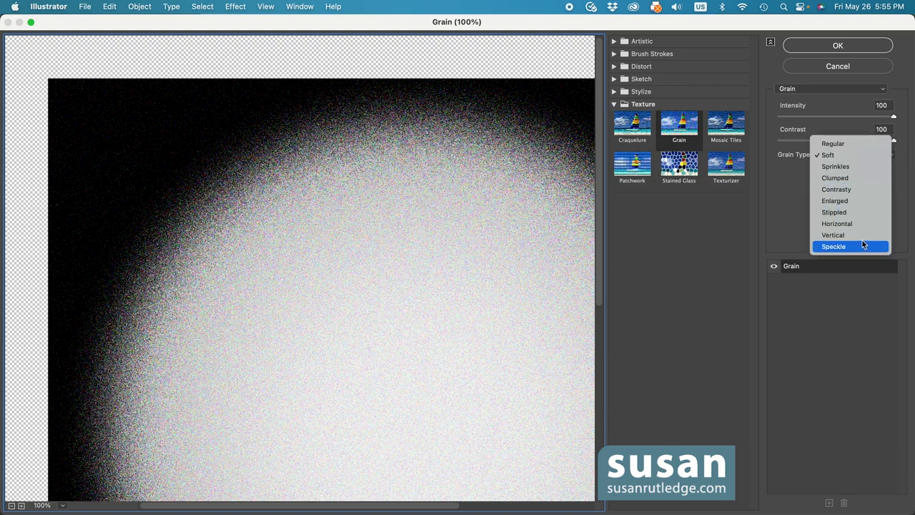
left_click(827, 154)
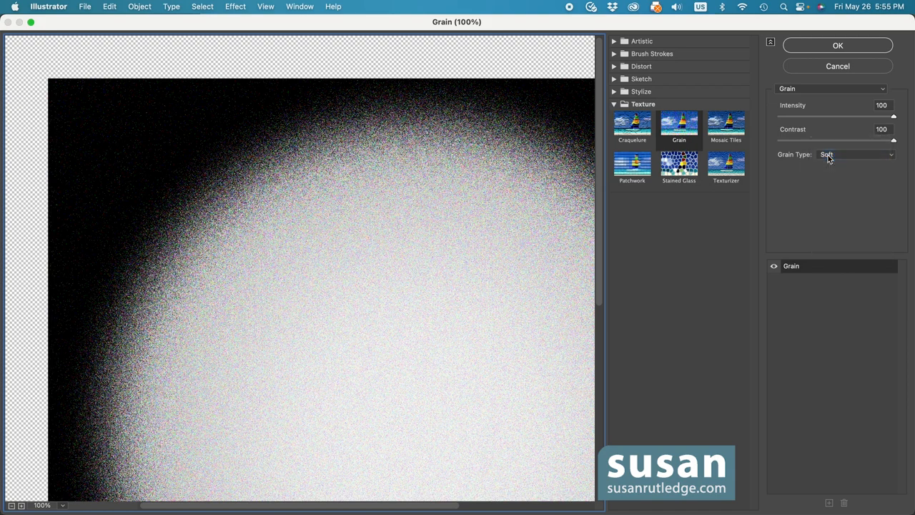
mouse_move(892, 121)
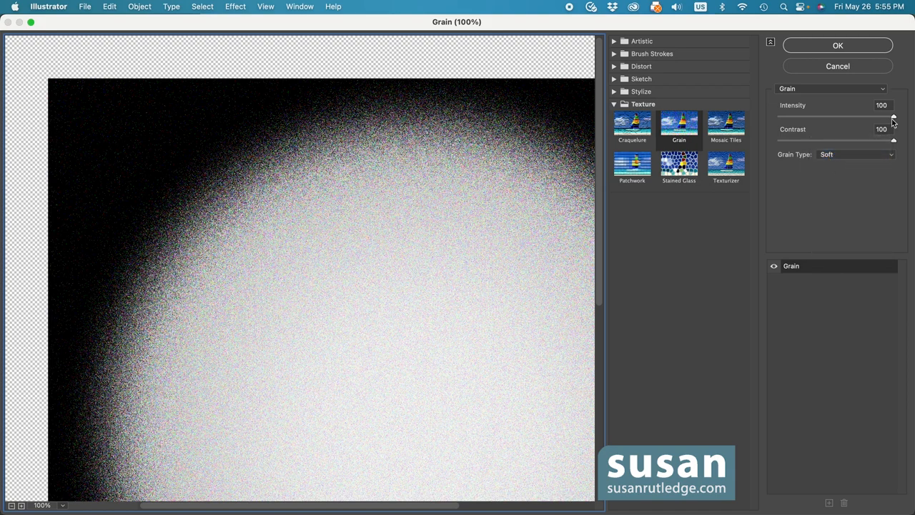
left_click(837, 45)
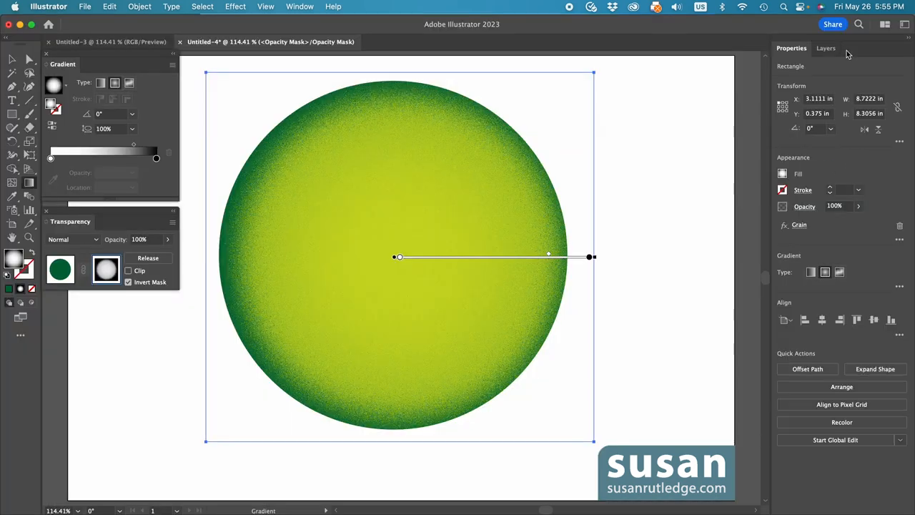
key("v")
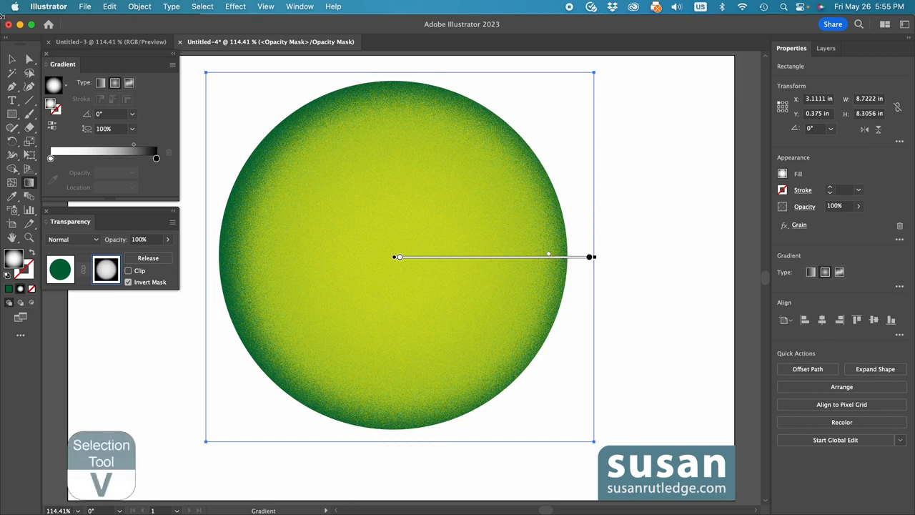
left_click(12, 60)
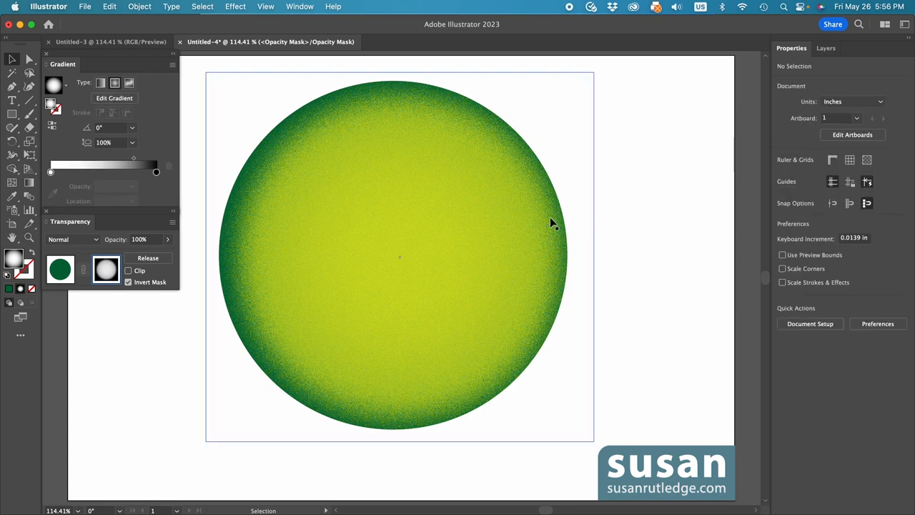
left_click(400, 257)
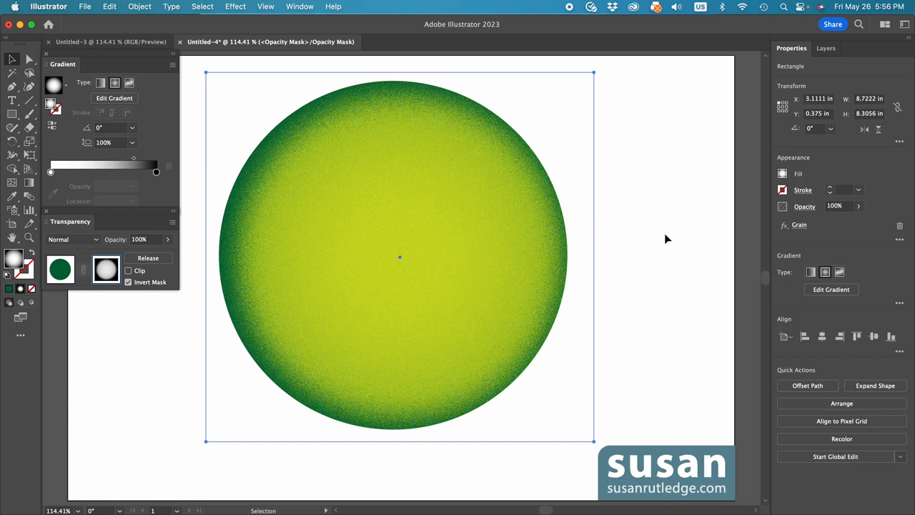
key("g")
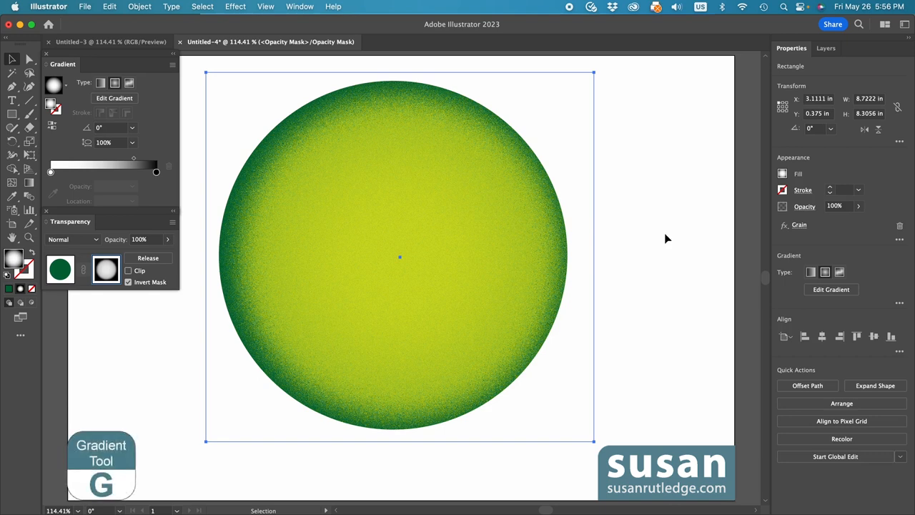
left_click_drag(399, 257, 590, 257)
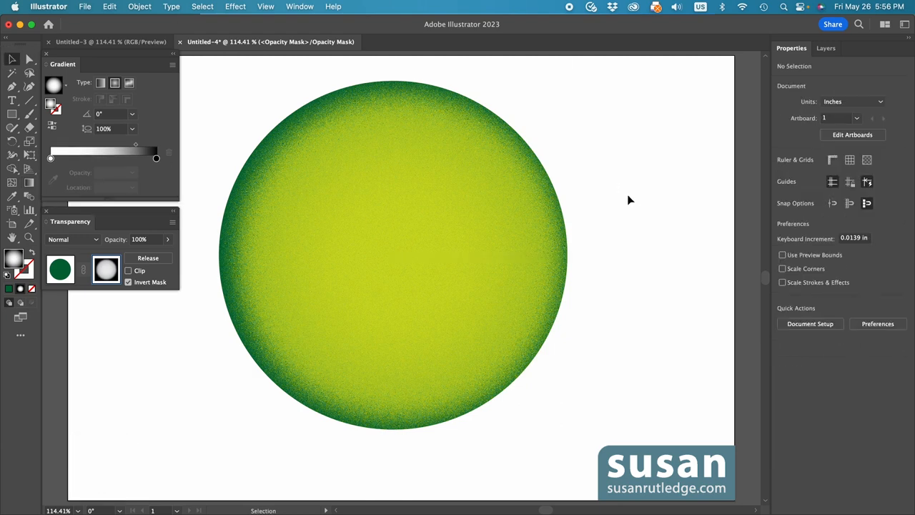
Step: Exit opacity mask editing by selecting the artwork thumbnail in Transparency
left_click(106, 269)
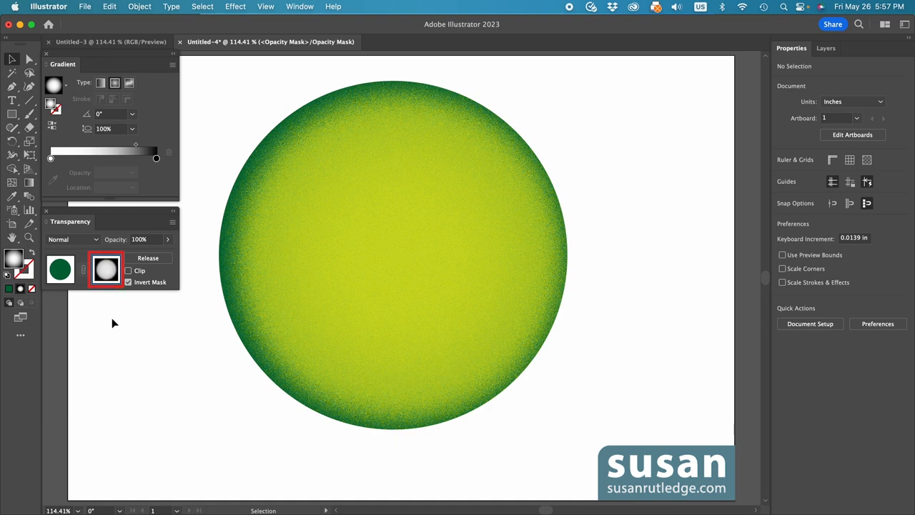
left_click(61, 268)
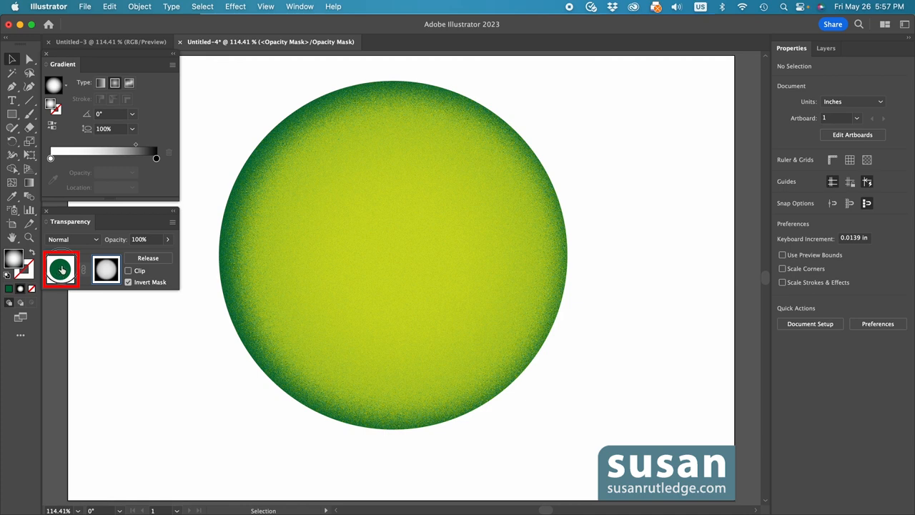
left_click(61, 269)
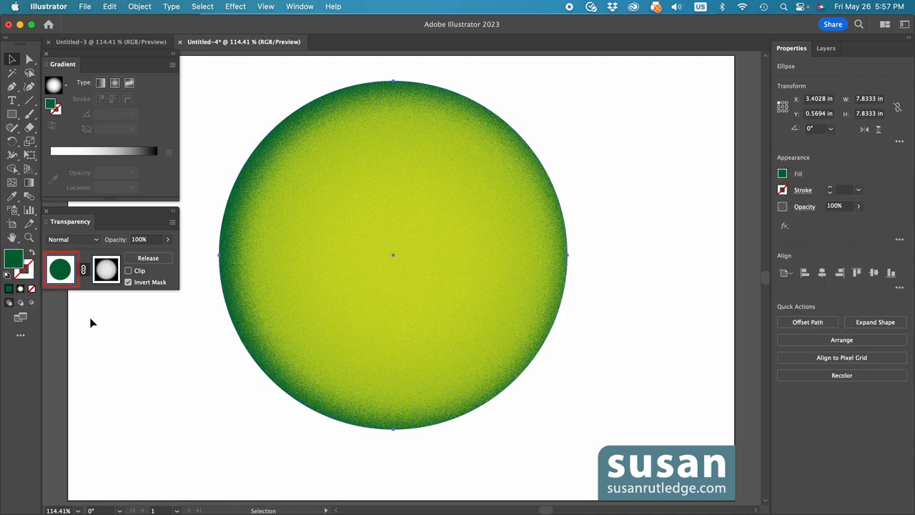
left_click(825, 47)
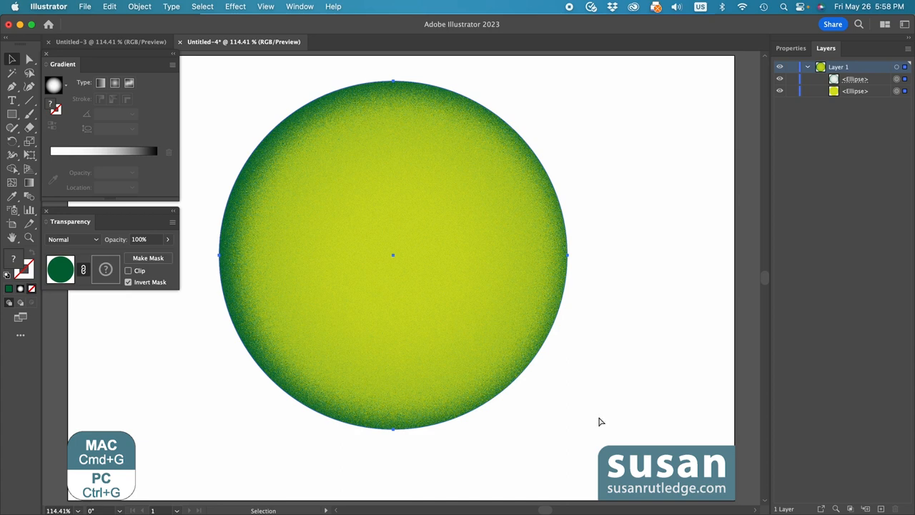
Step: Group both circles into one Group with Cmd+G
key("cmd+g")
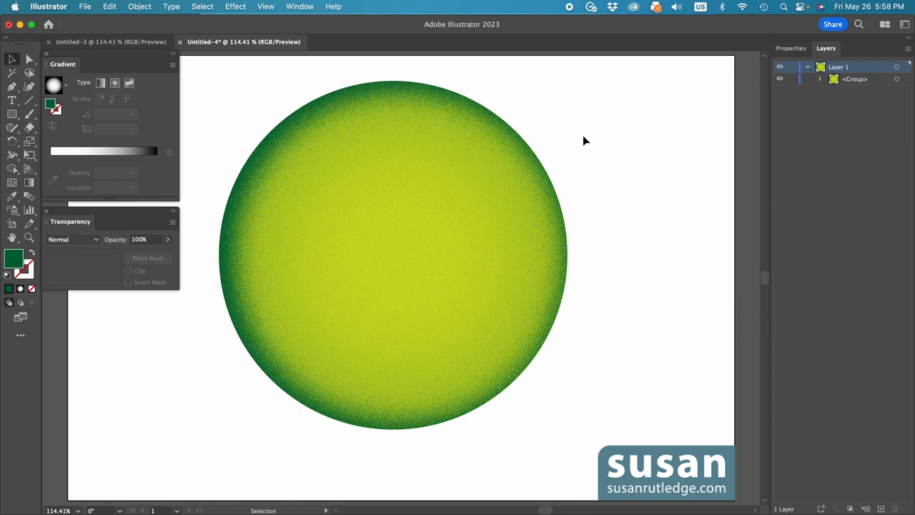
mouse_move(551, 49)
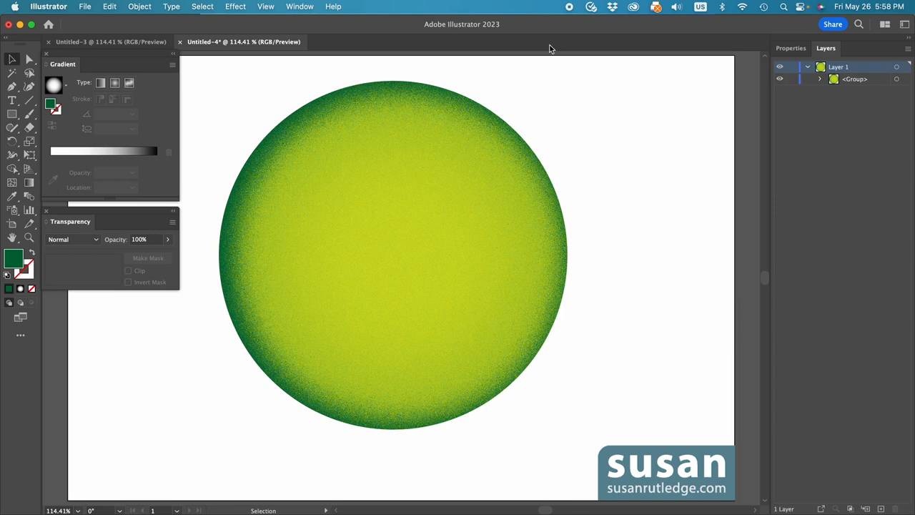